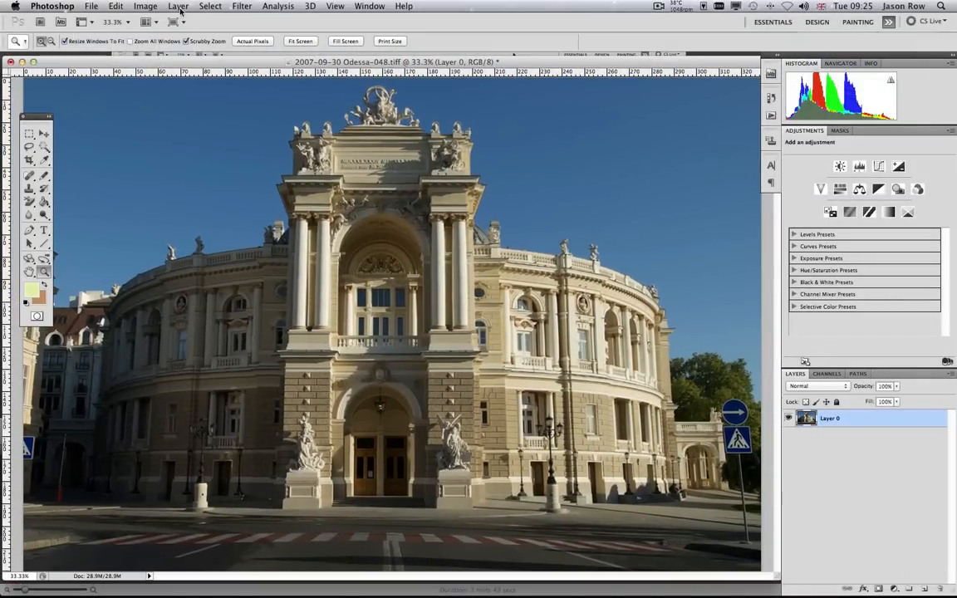
From the Layer menu, add a new Levels adjustment layer named 'Adjust Levels'
left_click(178, 6)
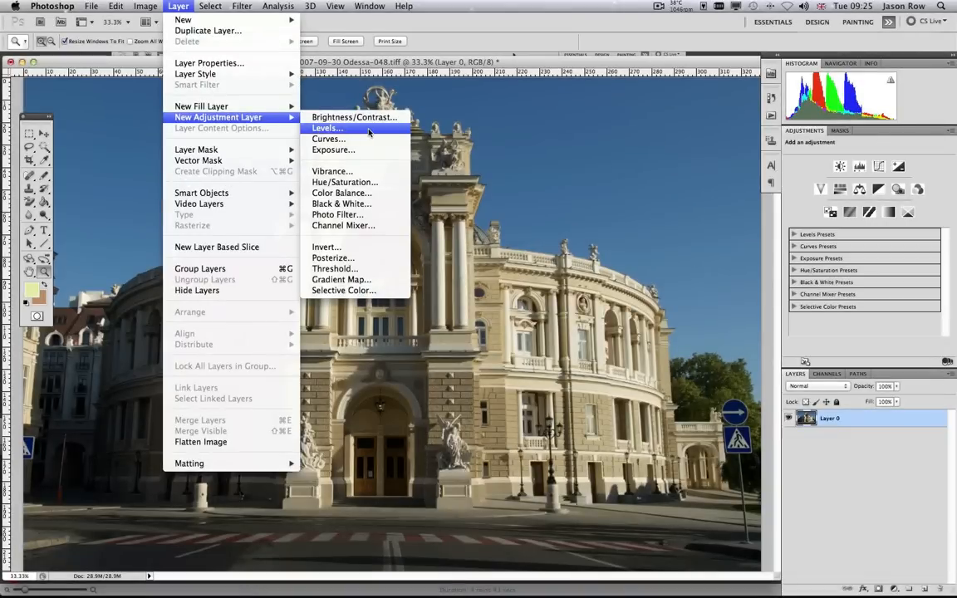
left_click(326, 128)
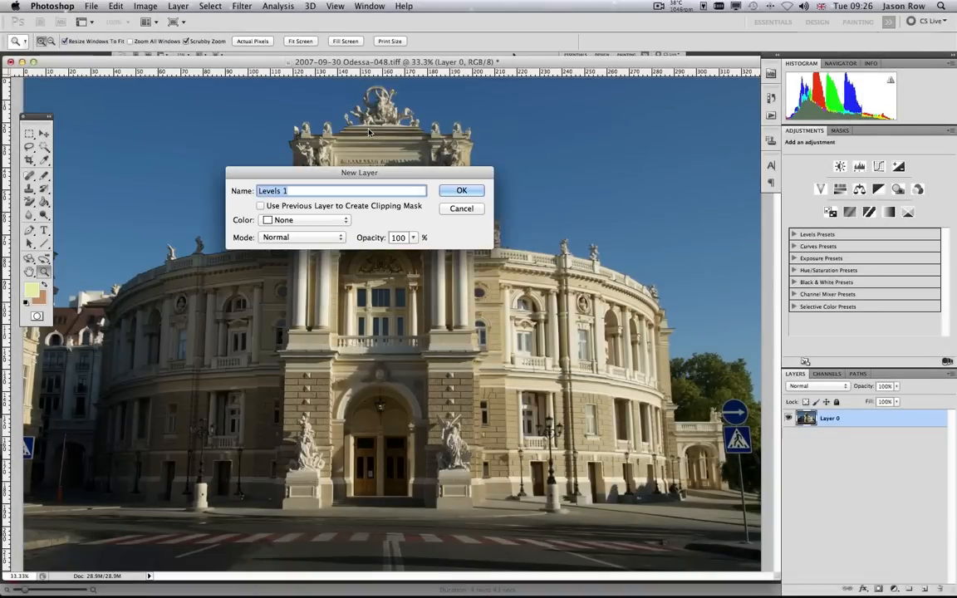
type("Adjust")
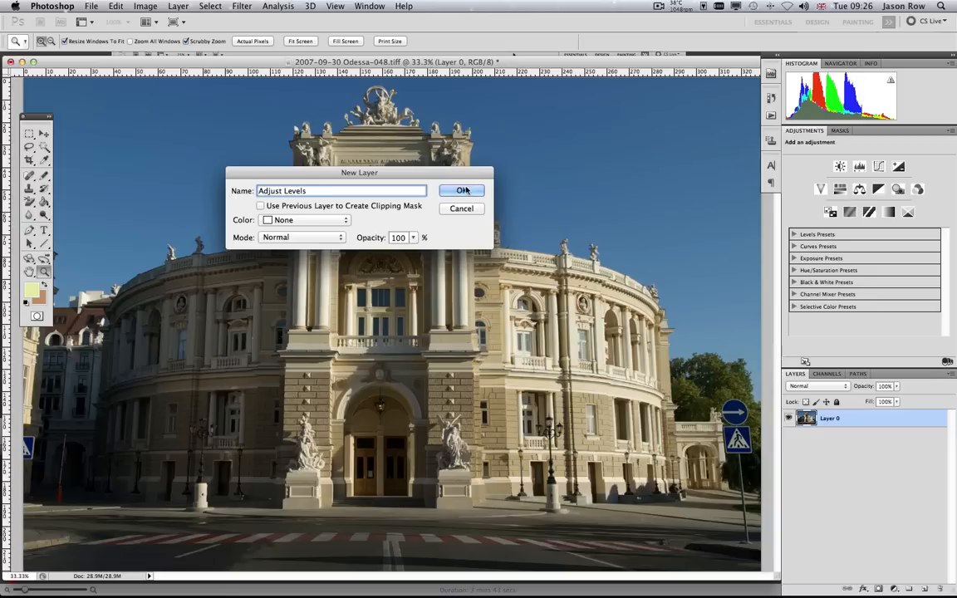
left_click(462, 190)
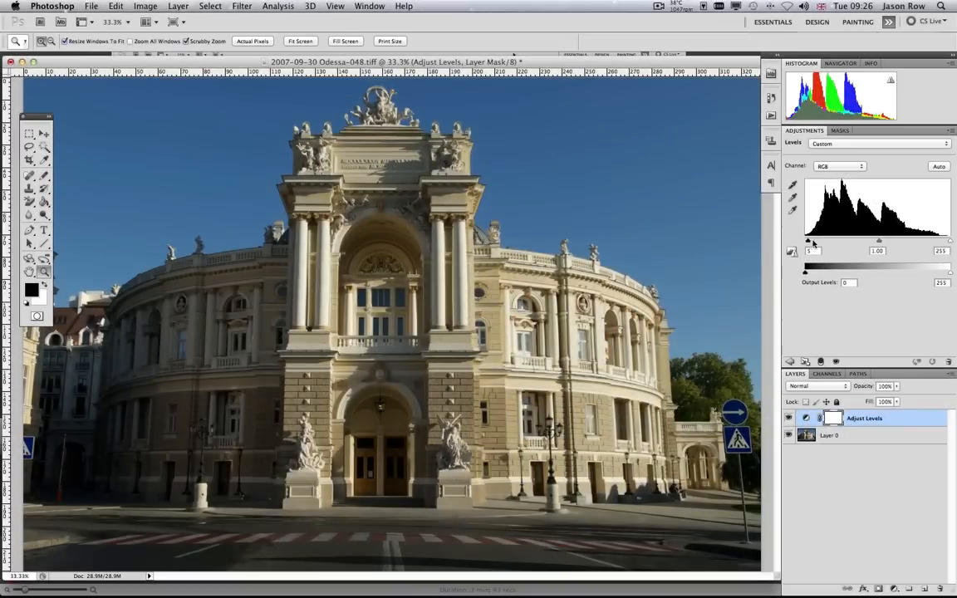
Set the Levels black input to 3 and white input to 232, leaving midtones at 1.00
left_click_drag(806, 241, 812, 241)
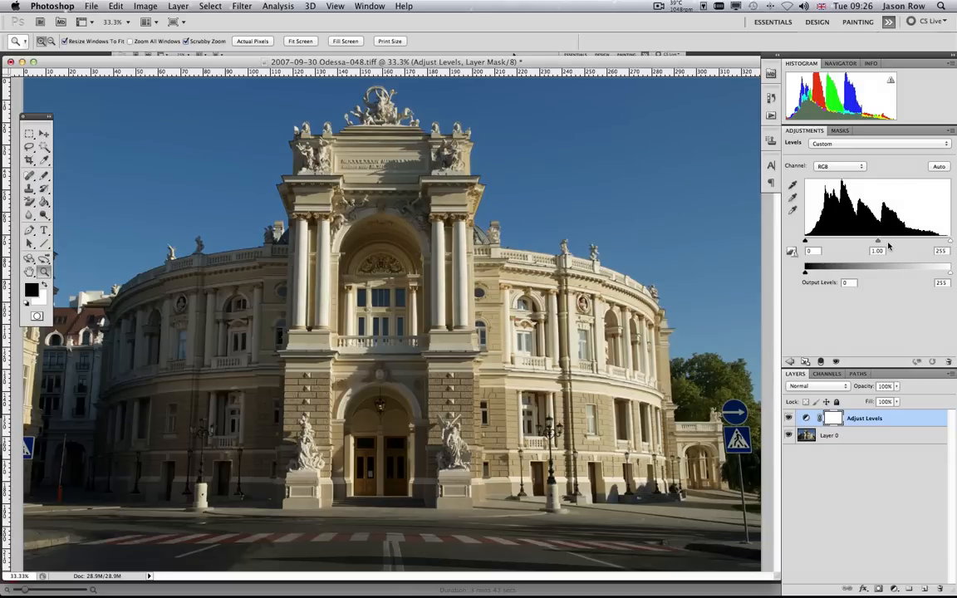
mouse_move(883, 244)
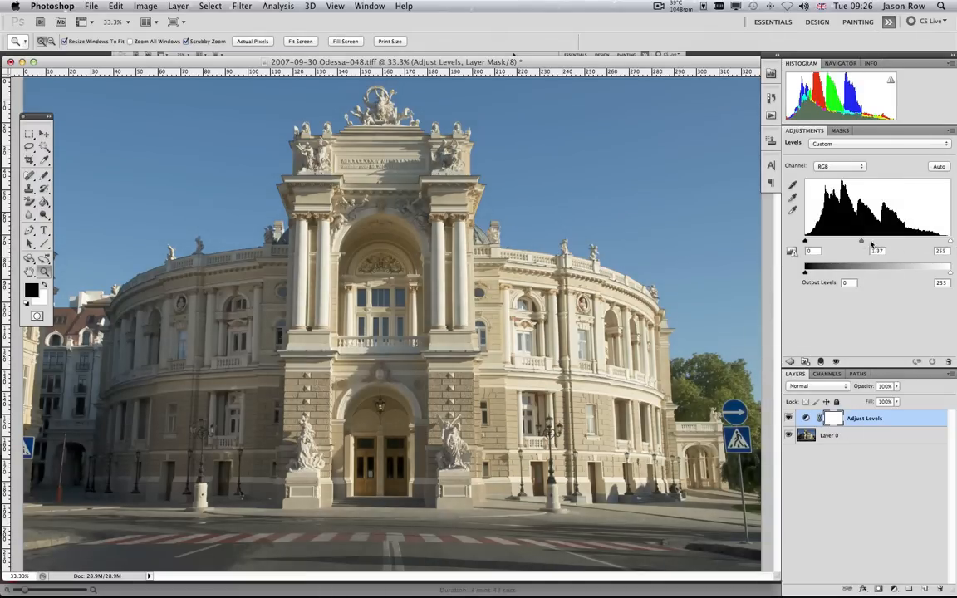
left_click_drag(862, 241, 882, 241)
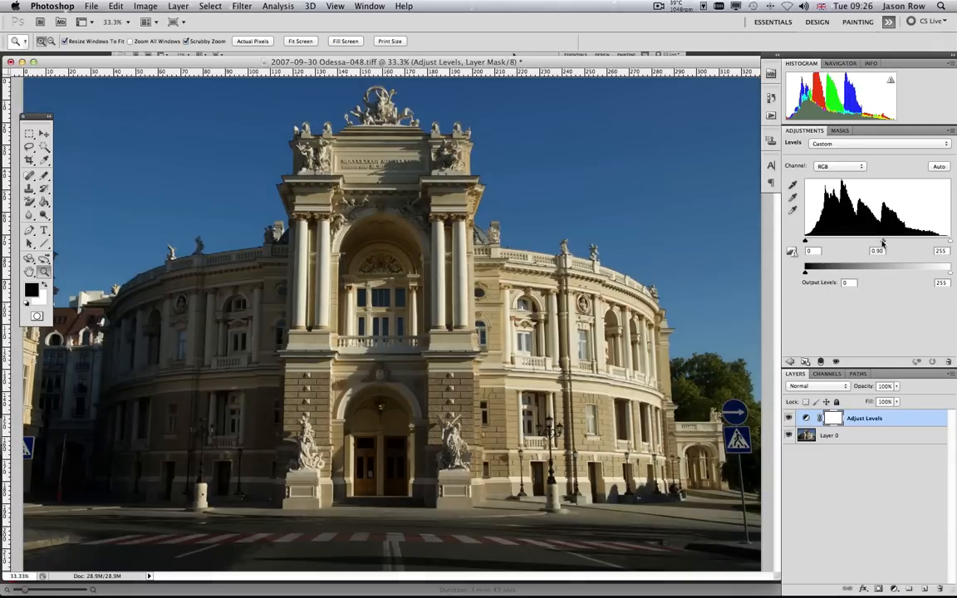
left_click_drag(883, 241, 875, 242)
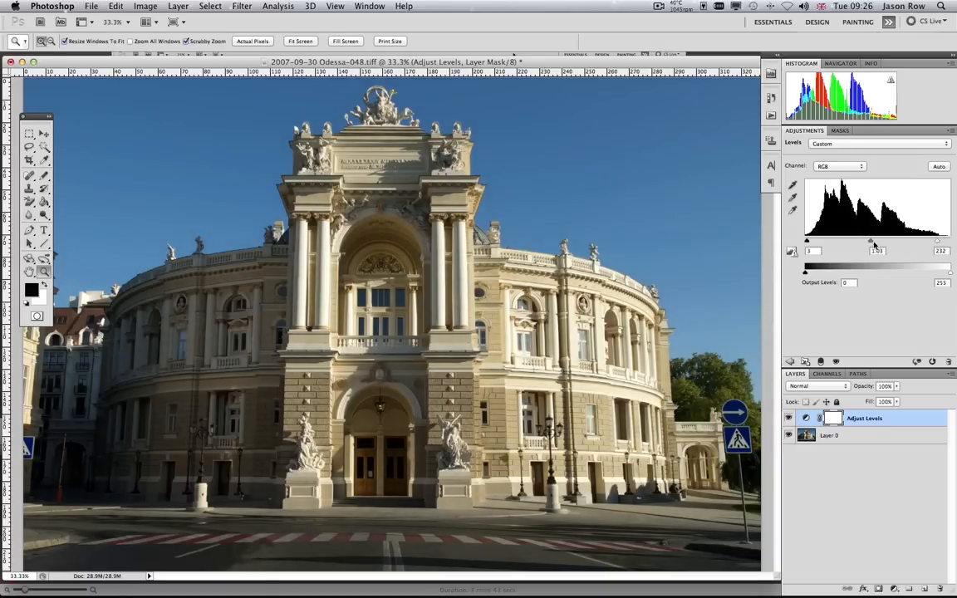
left_click_drag(871, 241, 873, 241)
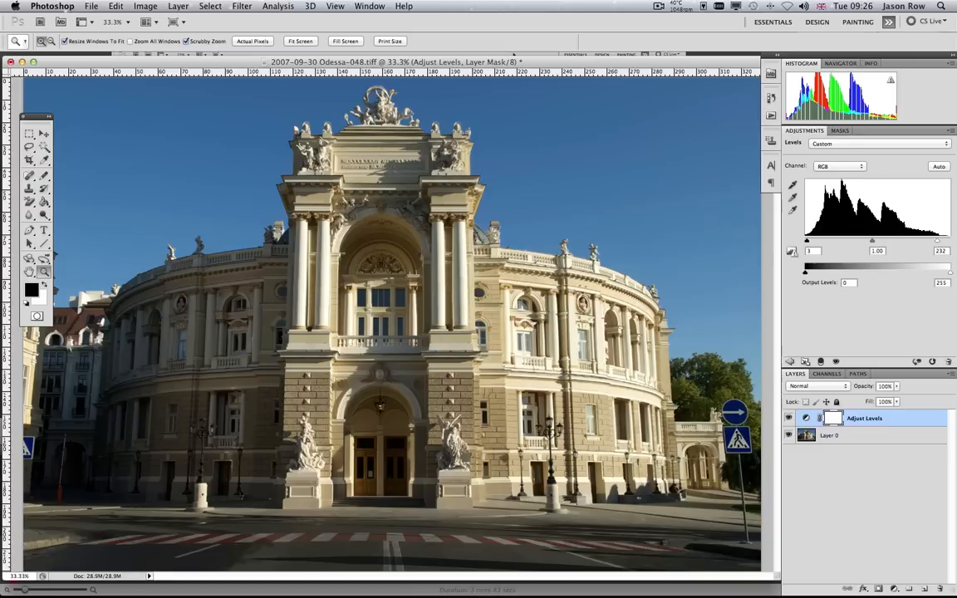
mouse_move(883, 341)
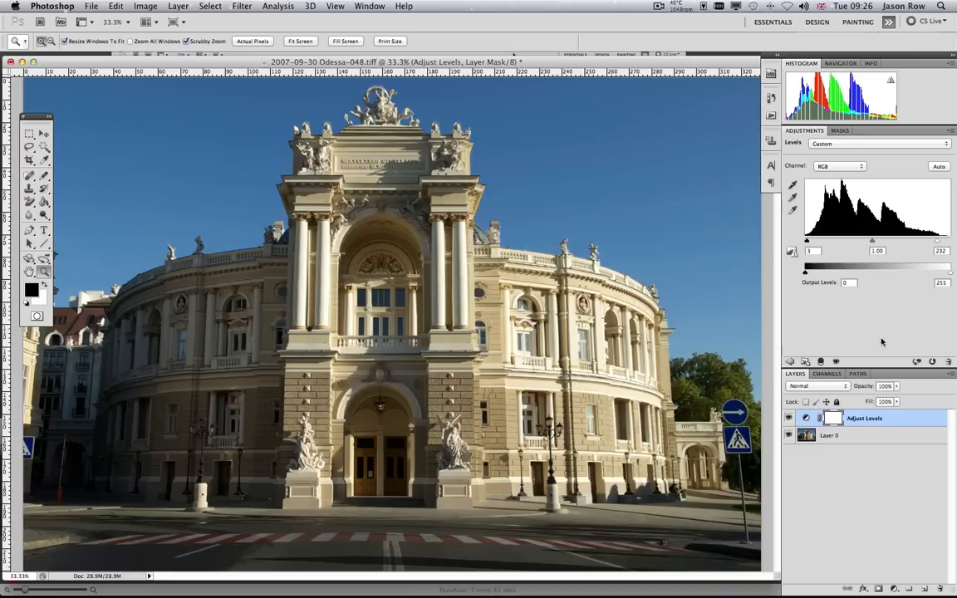
Switch Levels to the Blue channel and brighten its midtones
left_click(839, 166)
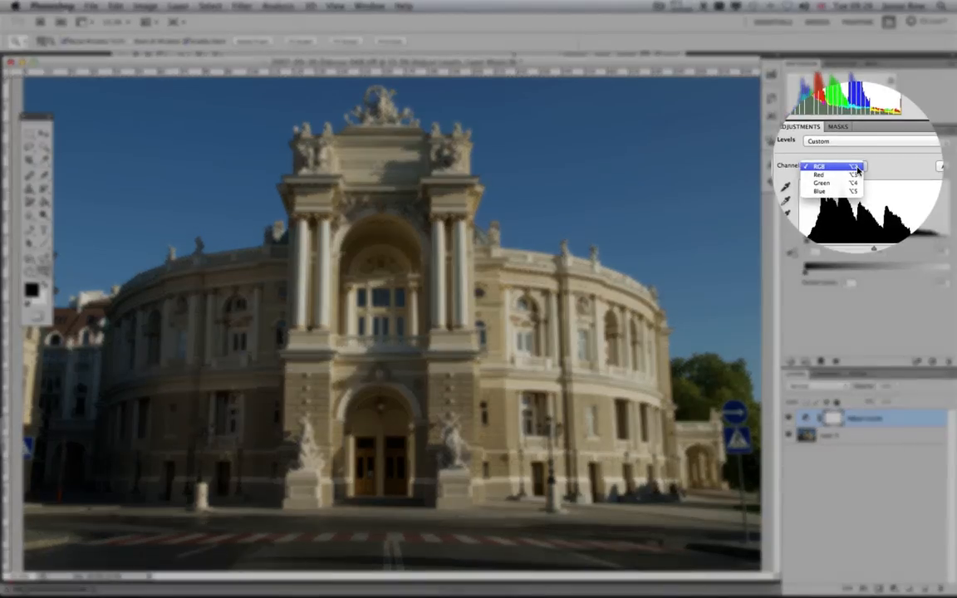
left_click(824, 190)
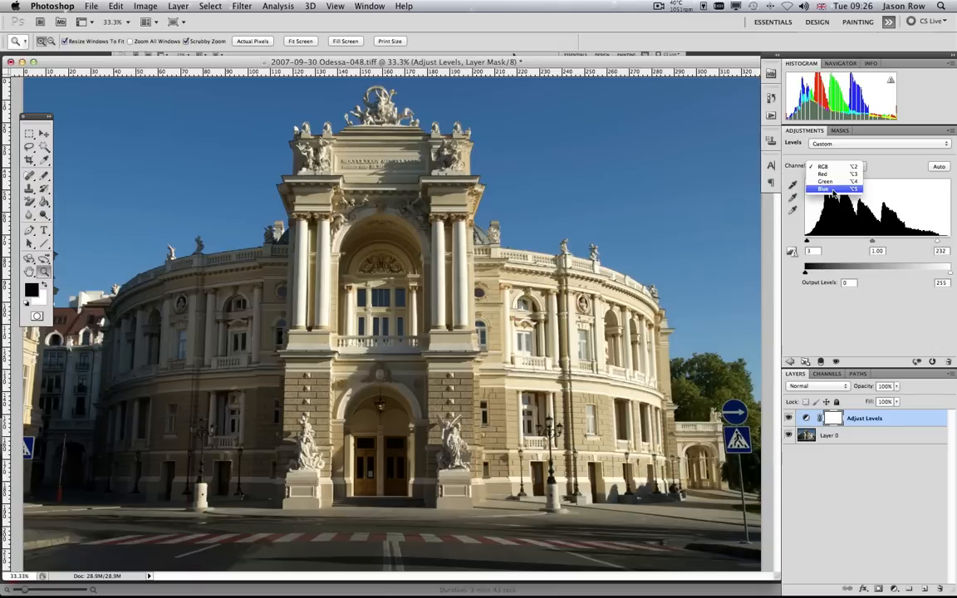
left_click(824, 189)
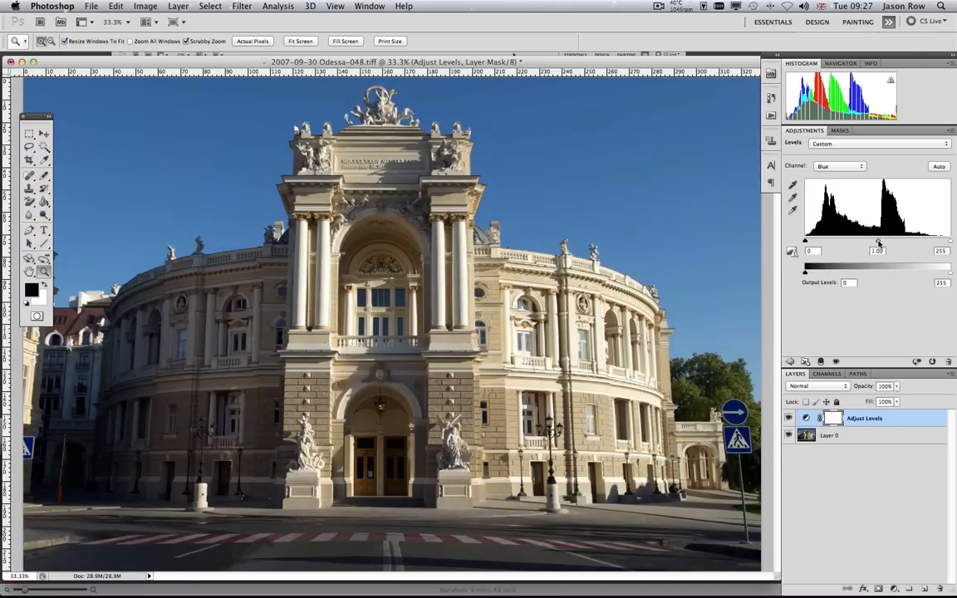
left_click_drag(878, 244, 866, 243)
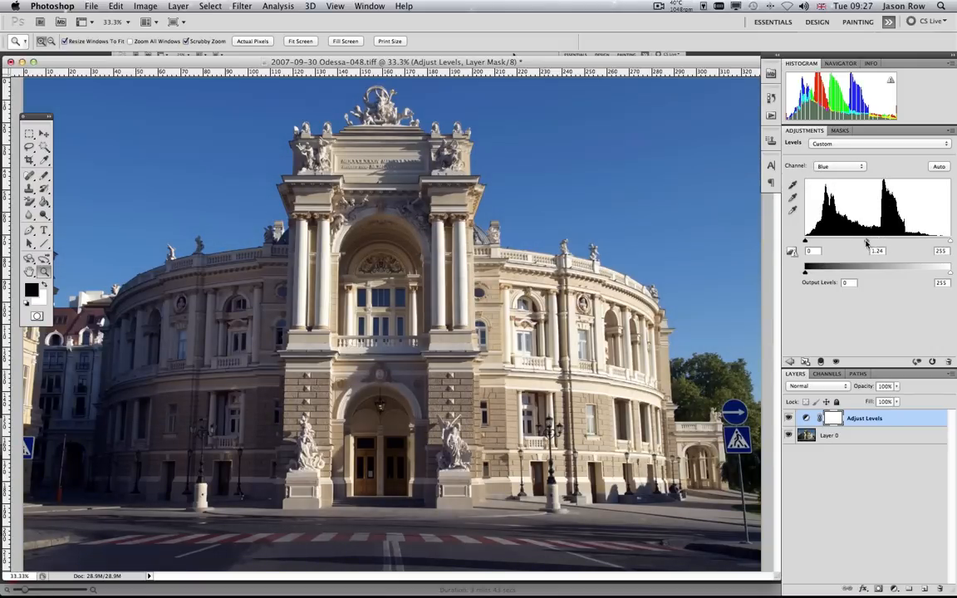
left_click_drag(804, 251, 812, 250)
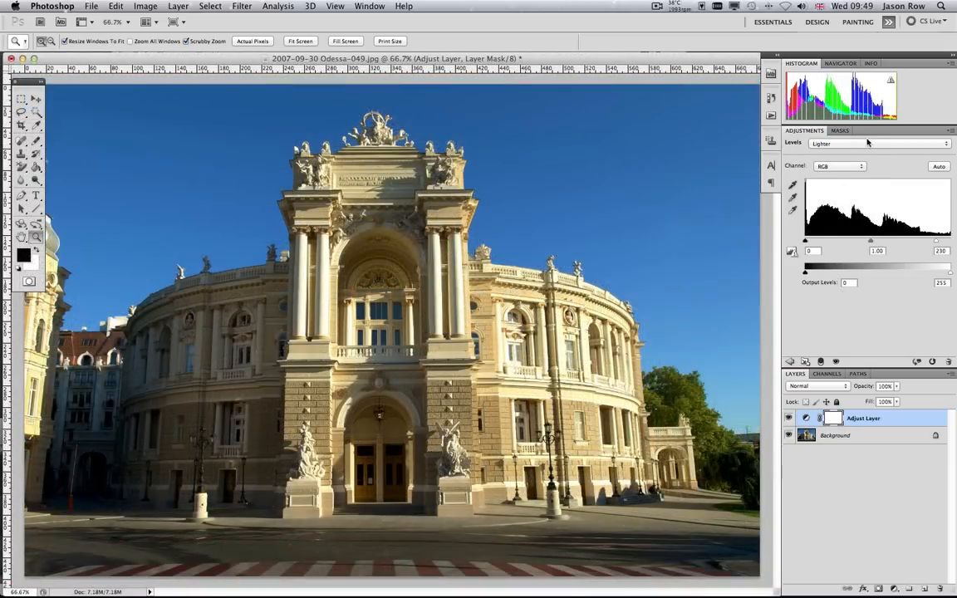
Apply the Increase Contrast 2 Levels preset (20/1.00/235)
left_click(879, 143)
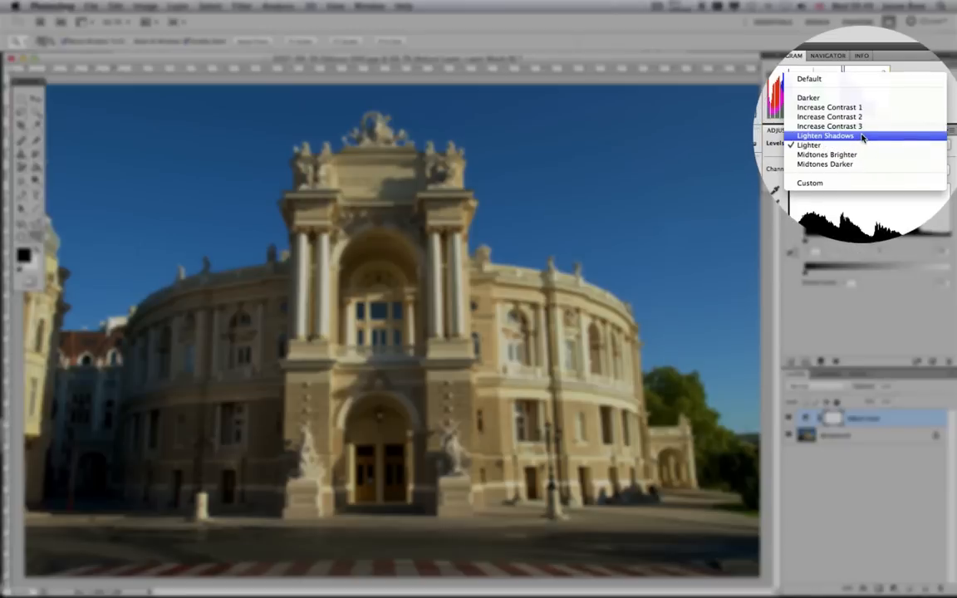
left_click(826, 142)
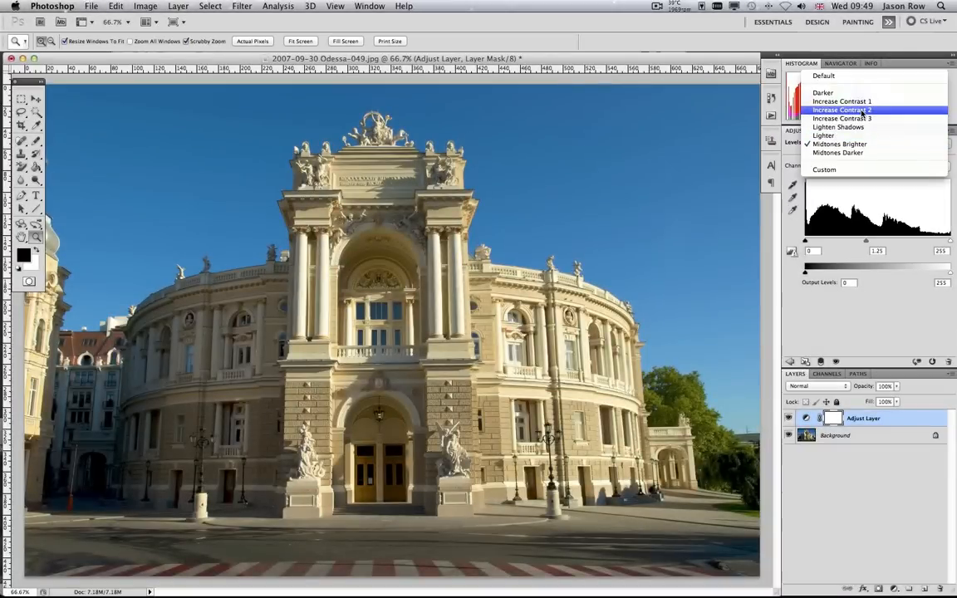
left_click(843, 143)
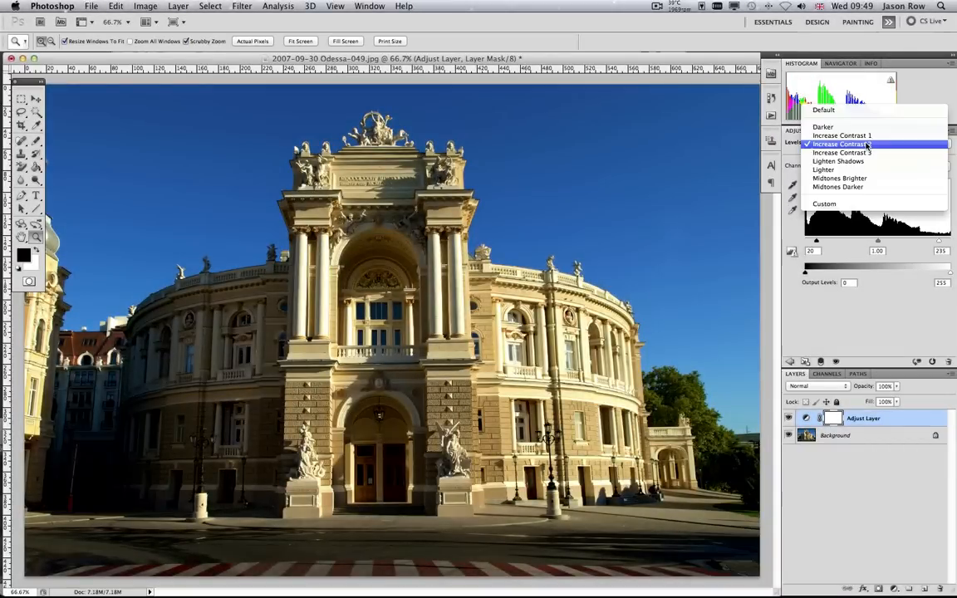
mouse_move(838, 161)
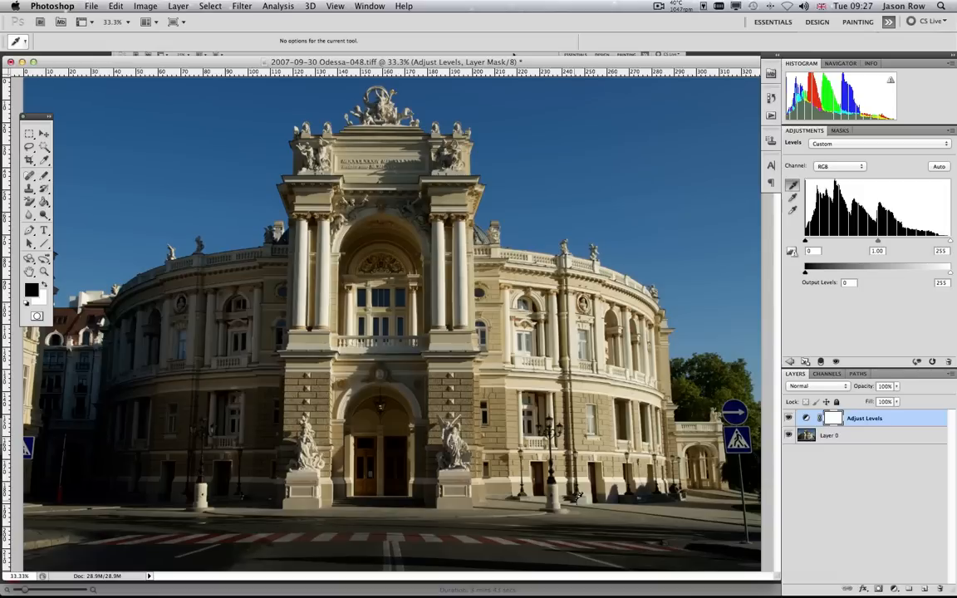
mouse_move(558, 496)
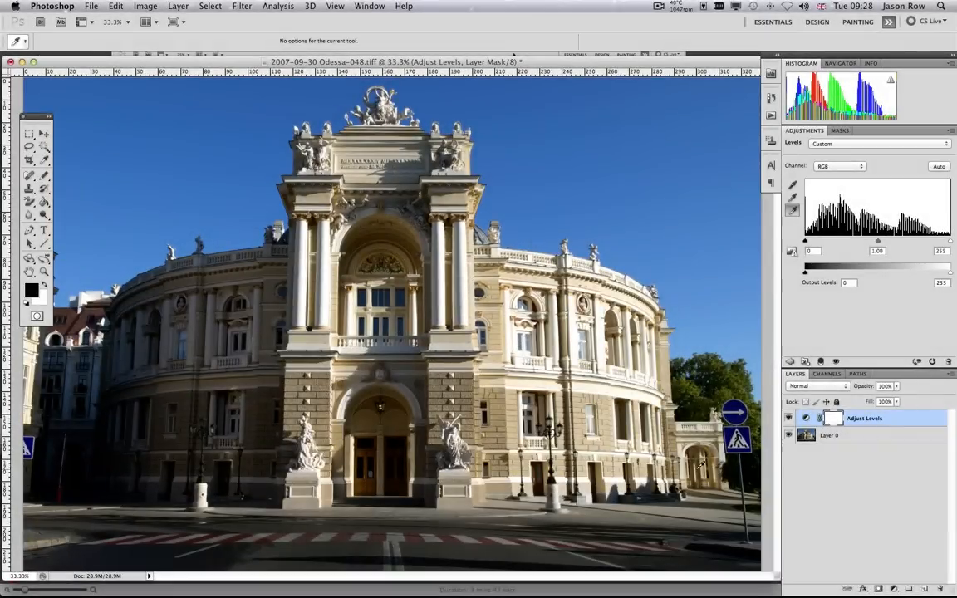
mouse_move(793, 204)
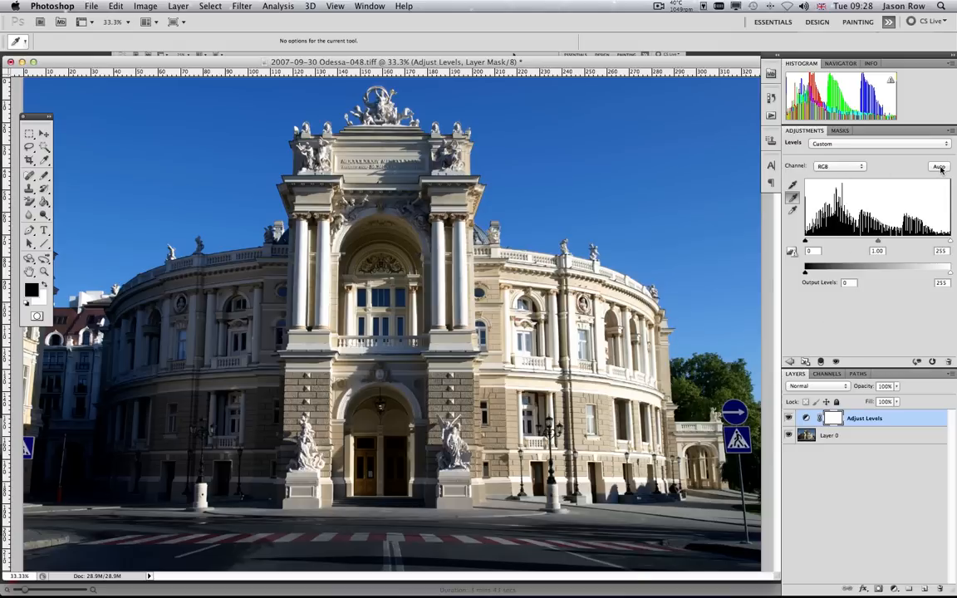
Apply the Auto correction from the Levels adjustments panel
left_click(938, 166)
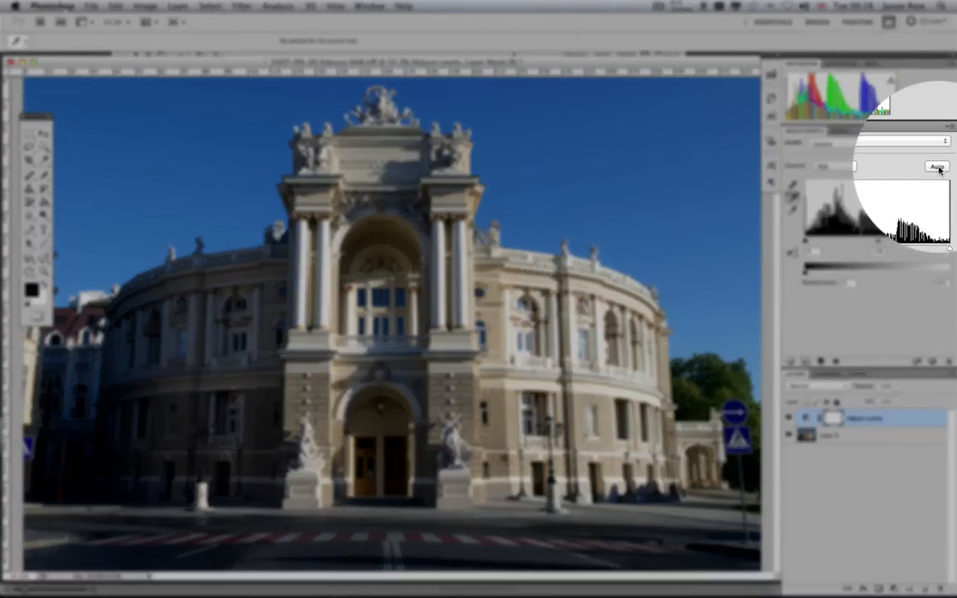
left_click(938, 167)
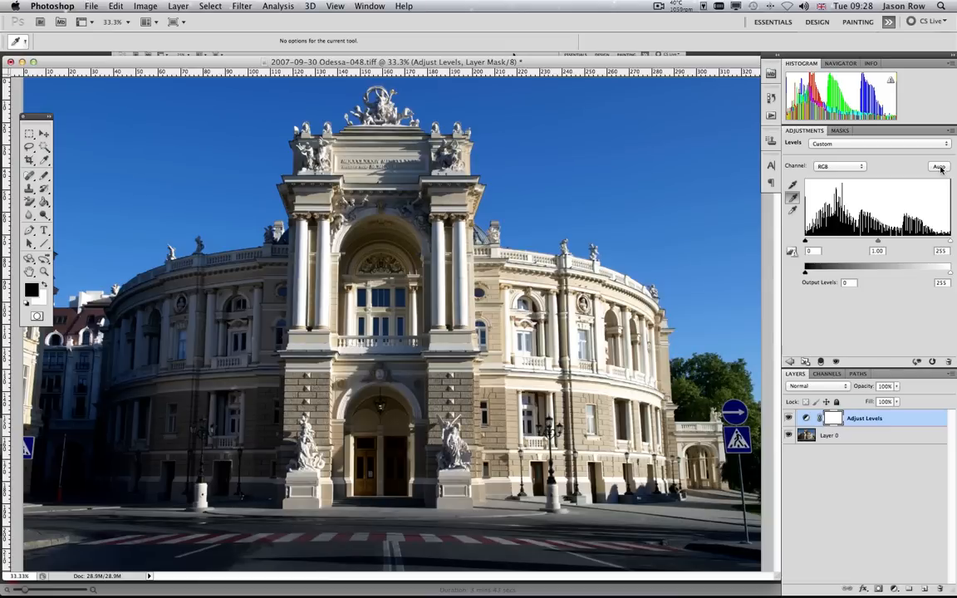
left_click(940, 166)
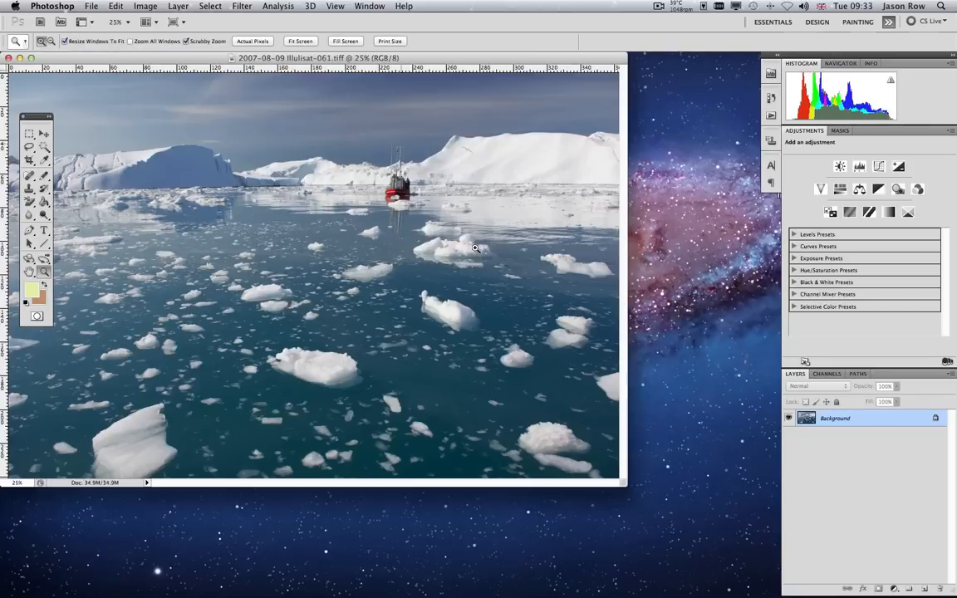
Enlarge the ice floe photo and add a Curves adjustment layer named 'Adjust Curve'
left_click(300, 41)
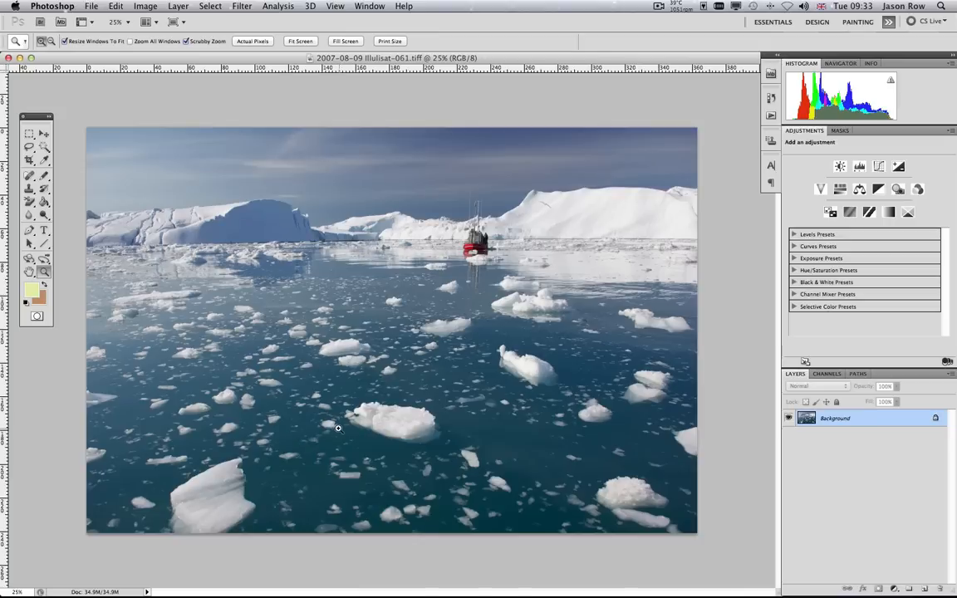
left_click(177, 6)
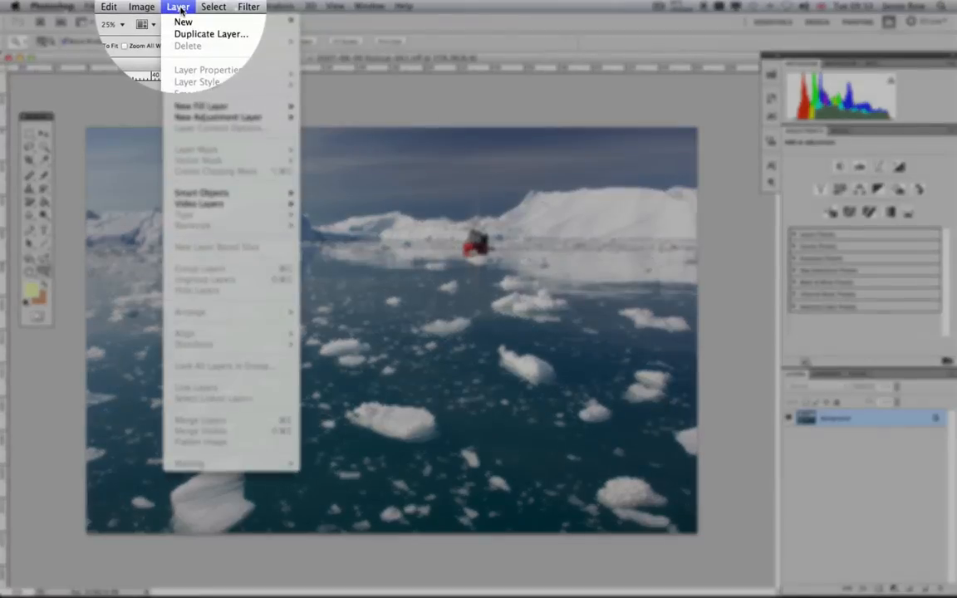
mouse_move(218, 116)
type("A")
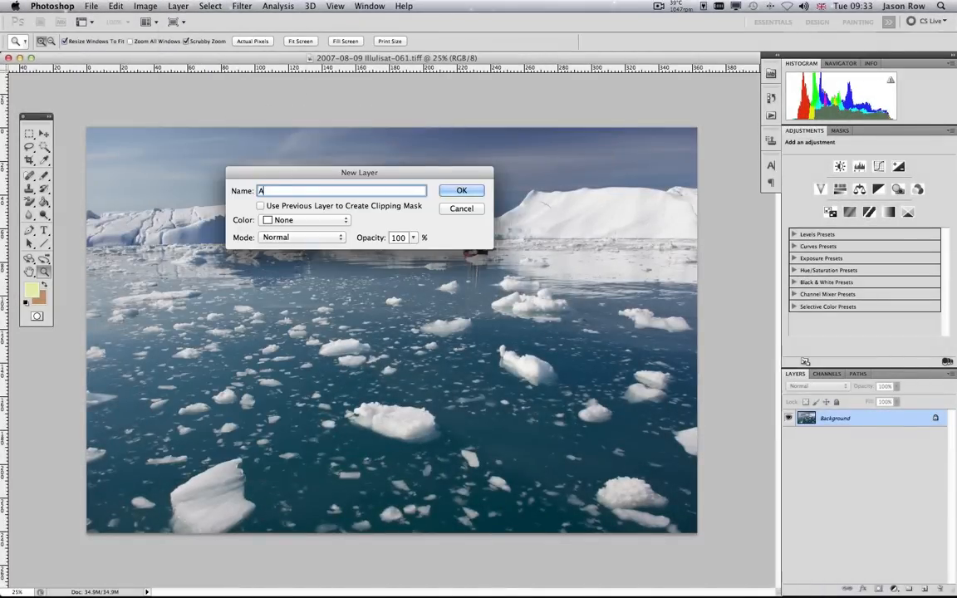
type("djust C")
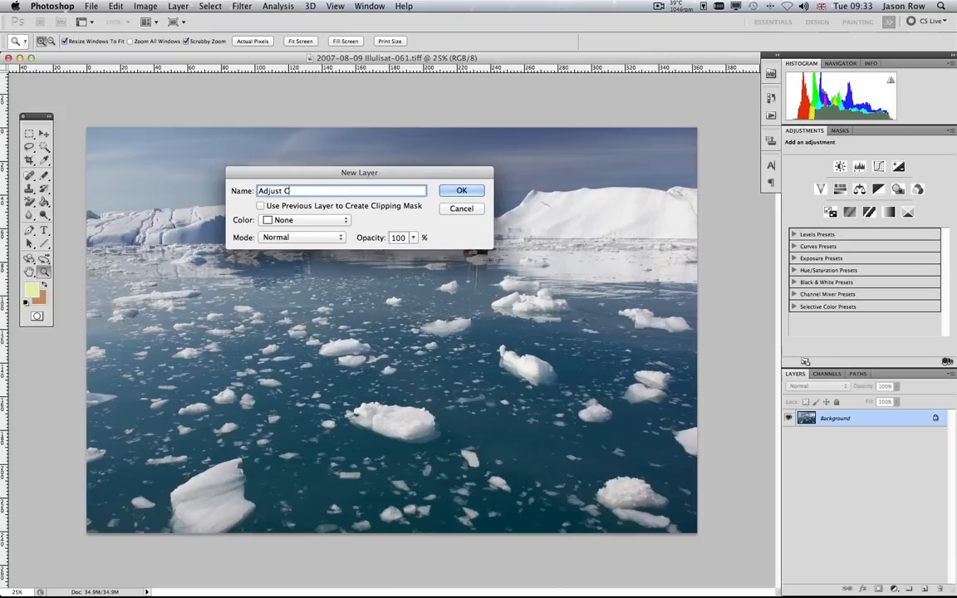
left_click(461, 190)
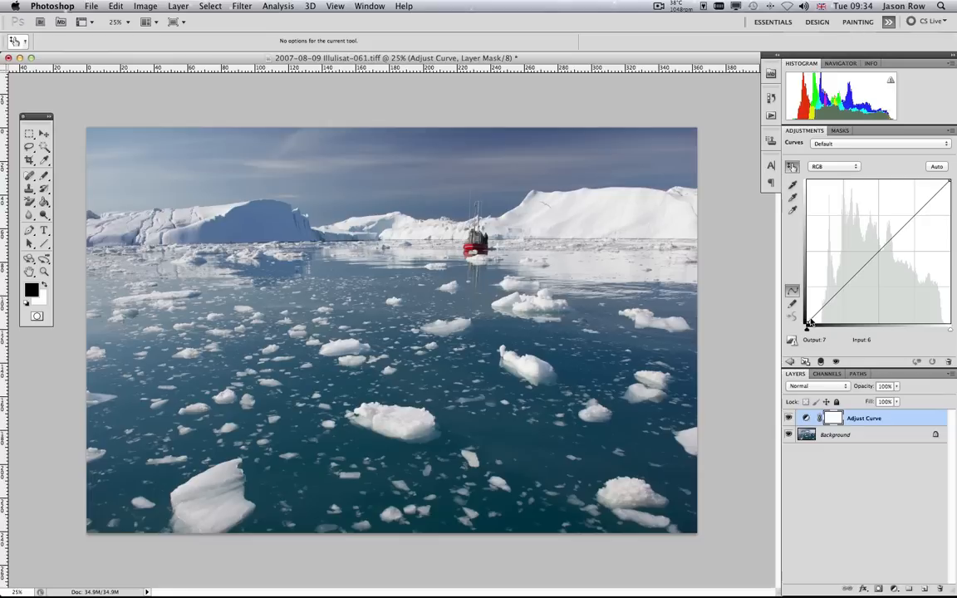
Shape an S-curve: nudge the black point, raise highlights, lower midtones and shadows
left_click_drag(809, 322, 807, 326)
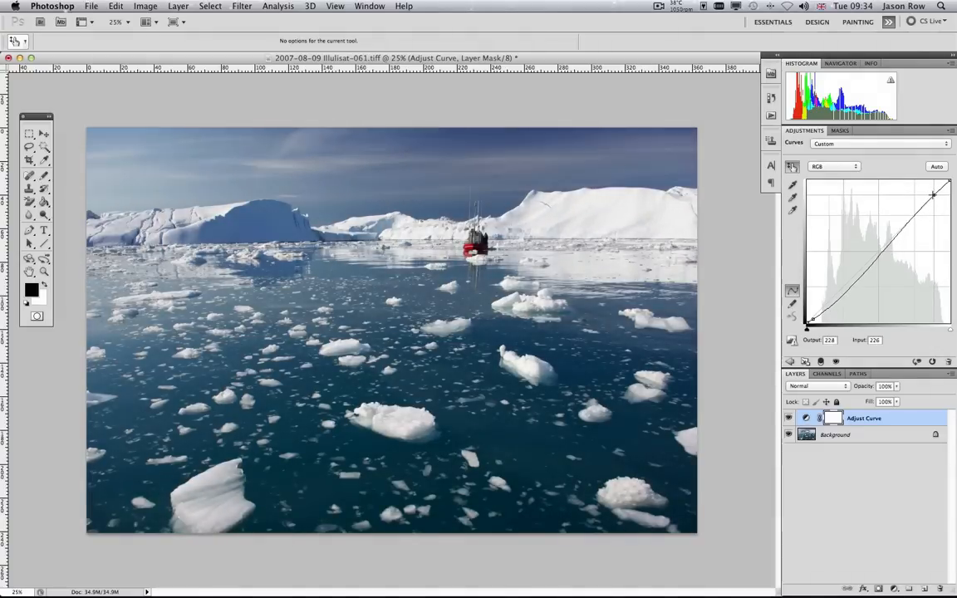
left_click_drag(932, 197, 932, 193)
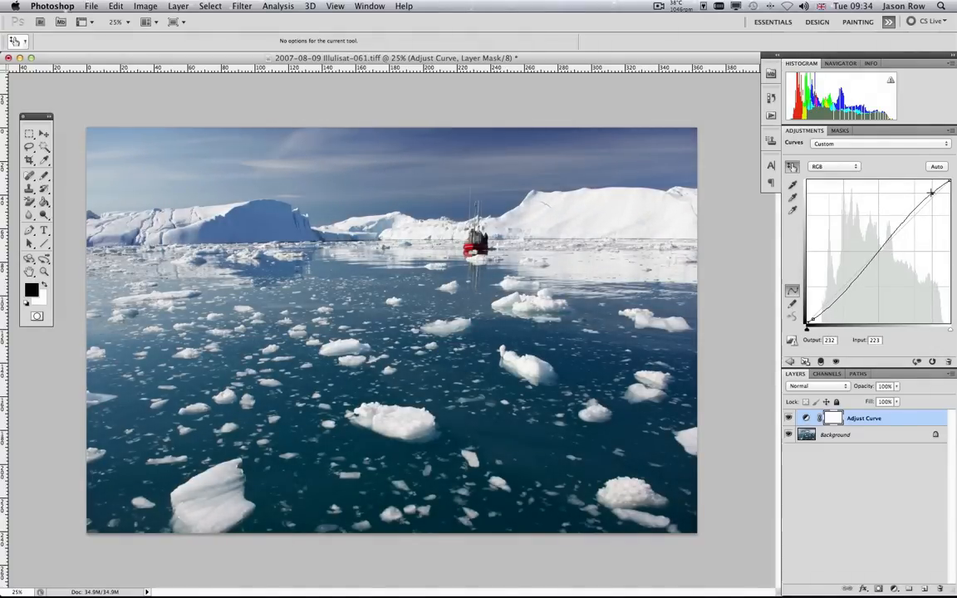
left_click_drag(931, 192, 939, 186)
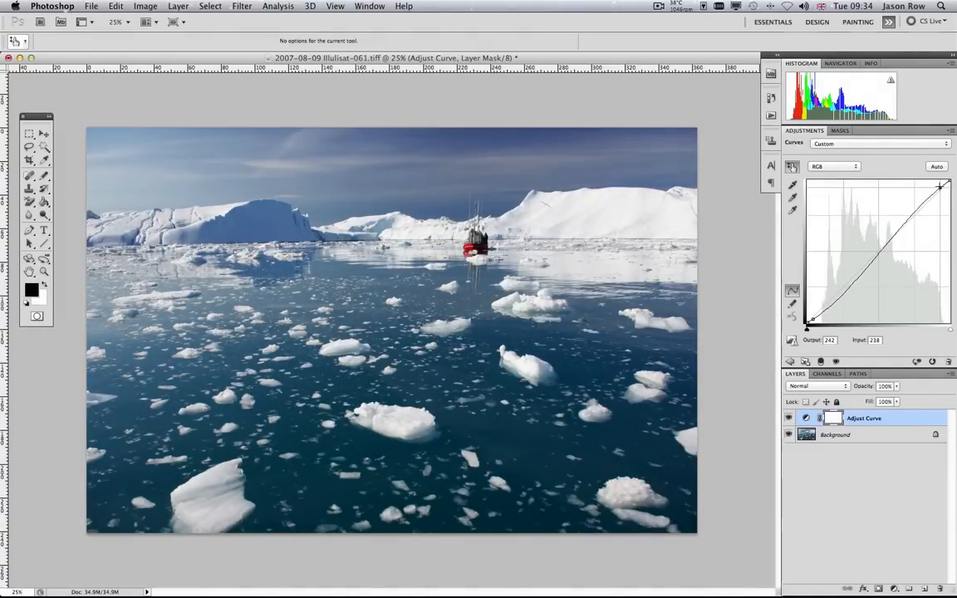
left_click_drag(942, 186, 940, 185)
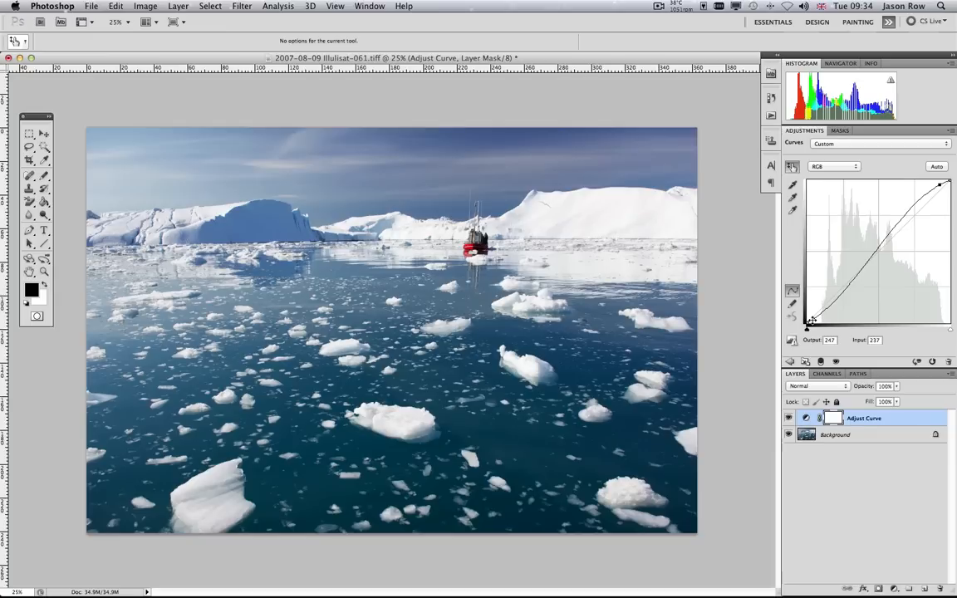
mouse_move(879, 245)
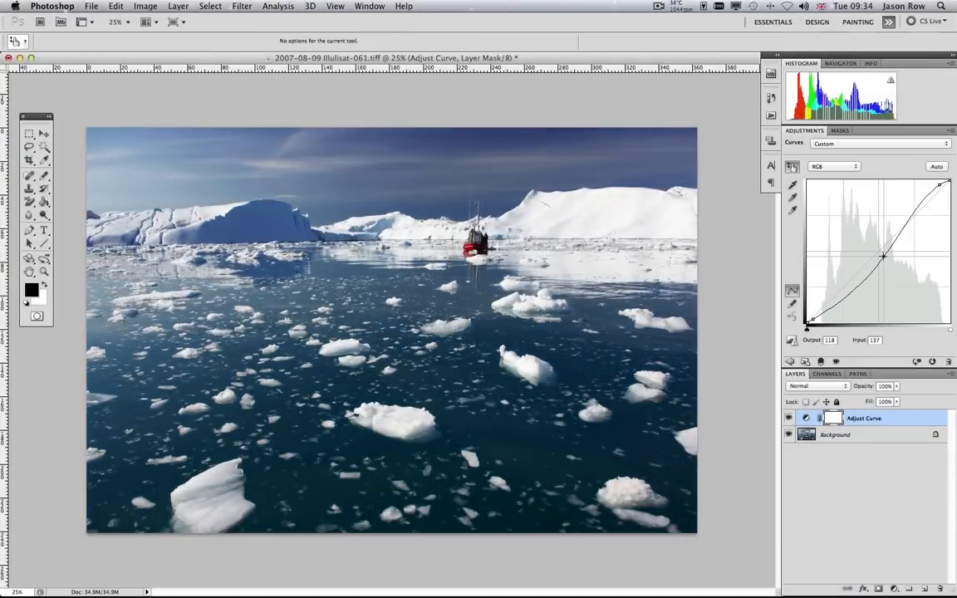
left_click_drag(885, 256, 883, 255)
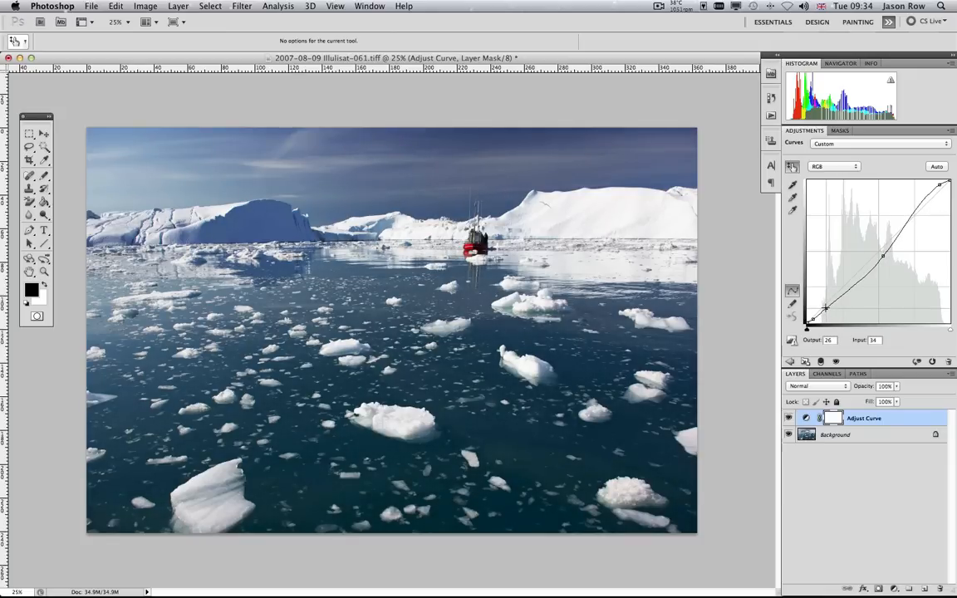
left_click_drag(826, 308, 856, 285)
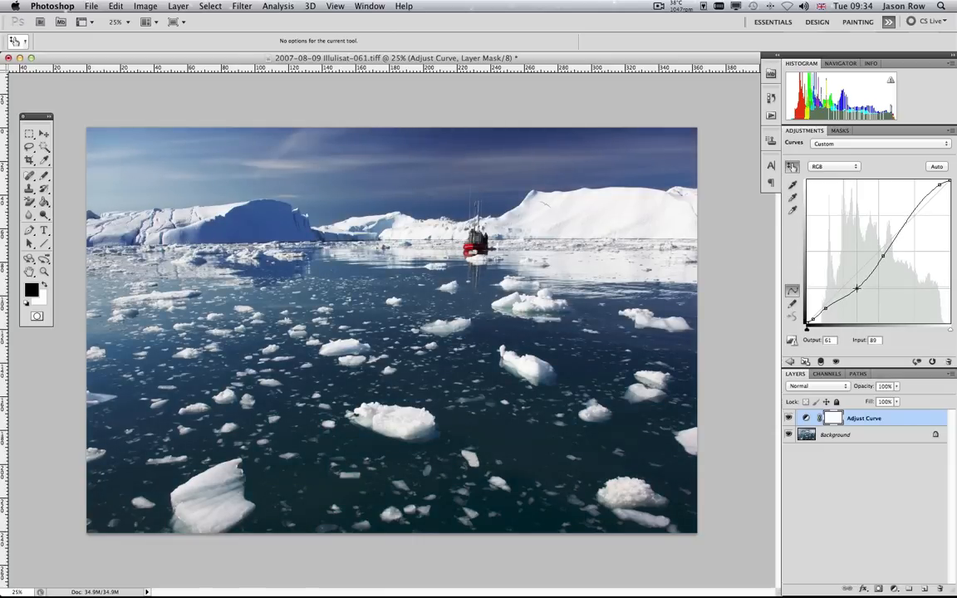
left_click_drag(810, 318, 810, 316)
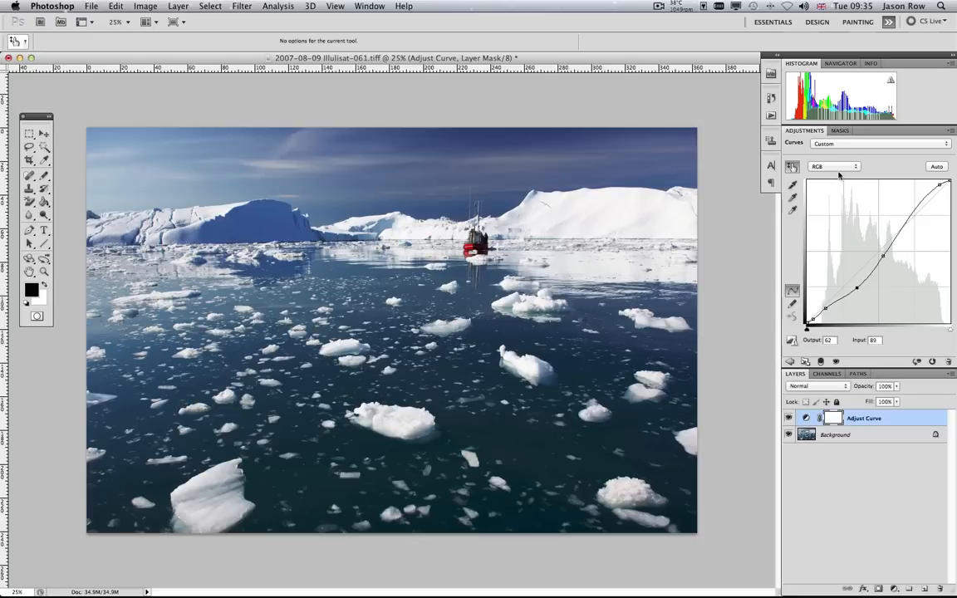
Switch the Curves channel dropdown to Blue to edit the blue curve
left_click(835, 166)
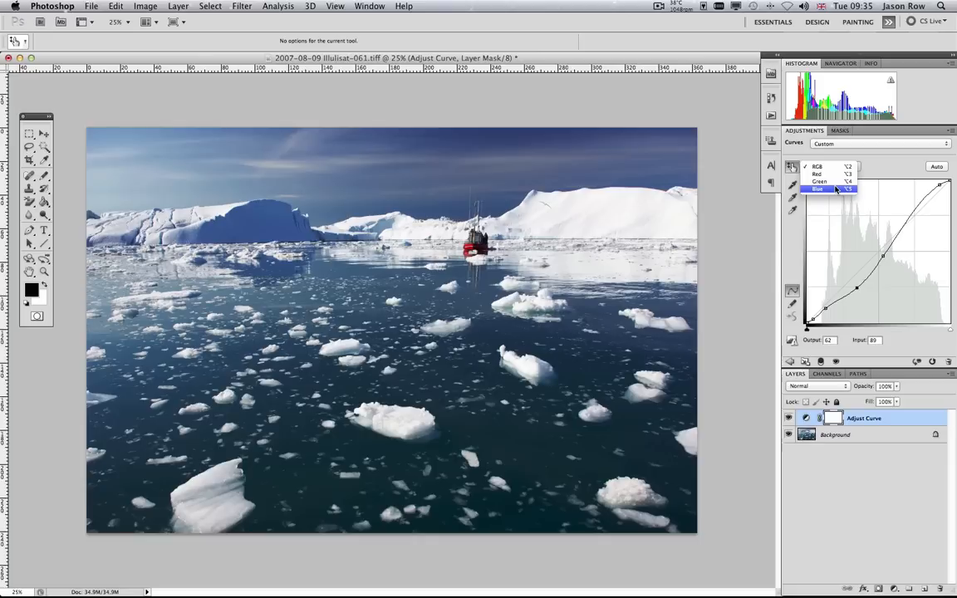
left_click(817, 189)
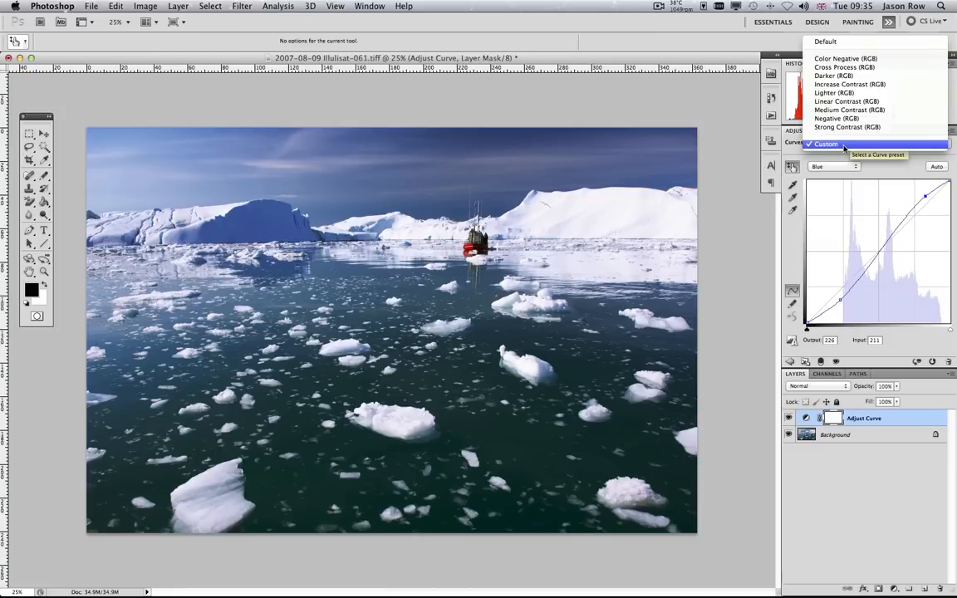
mouse_move(844, 68)
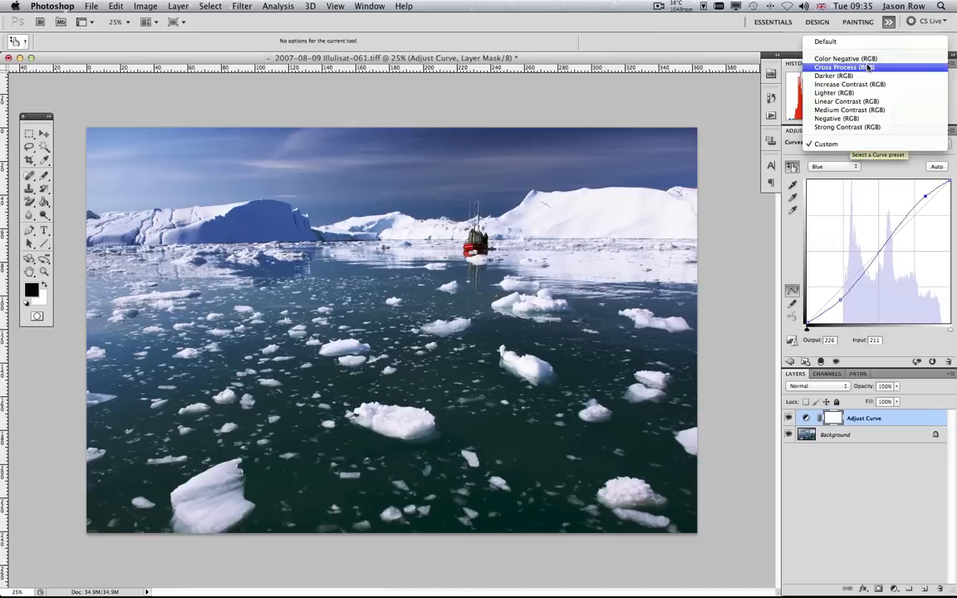
Apply the Cross Process (RGB) curve preset, then Color Negative (RGB)
left_click(844, 67)
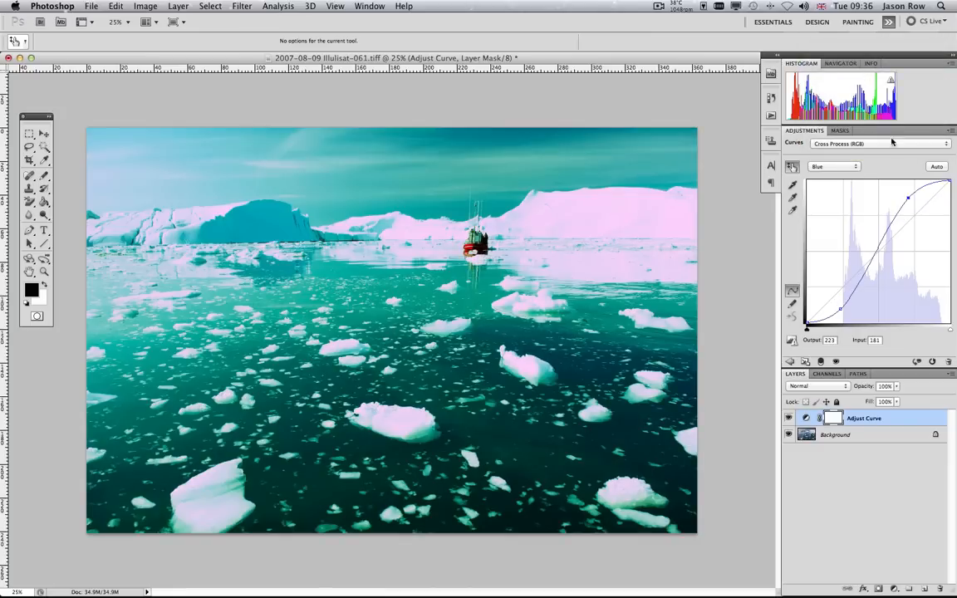
left_click(880, 143)
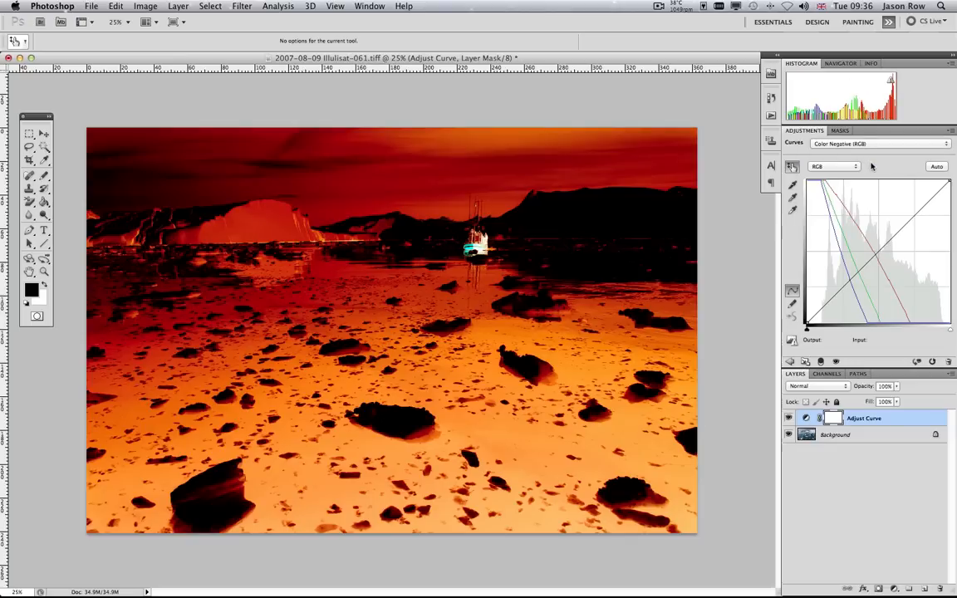
mouse_move(948, 140)
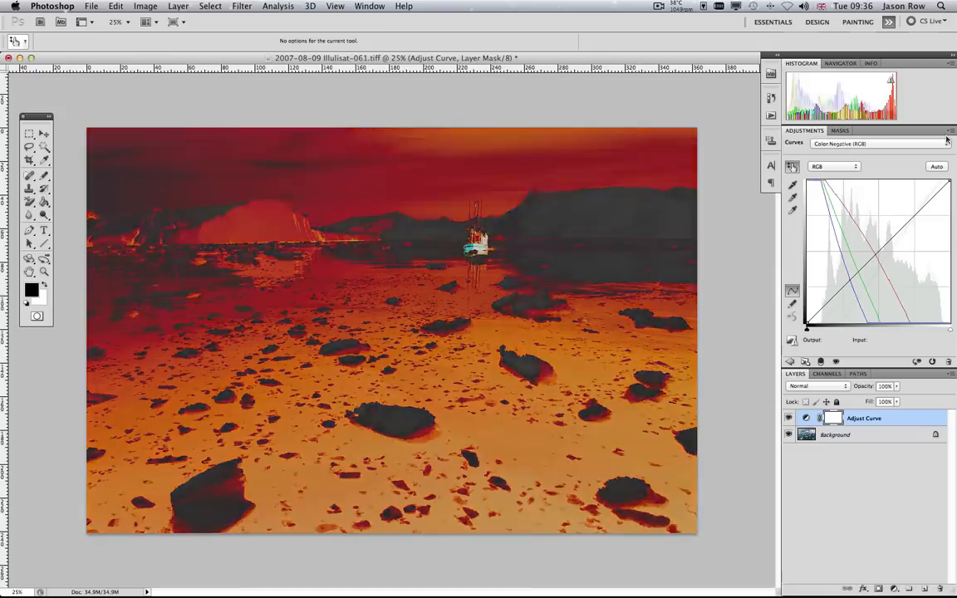
Use the Curves panel options menu to return to a near-straight custom curve
left_click(948, 133)
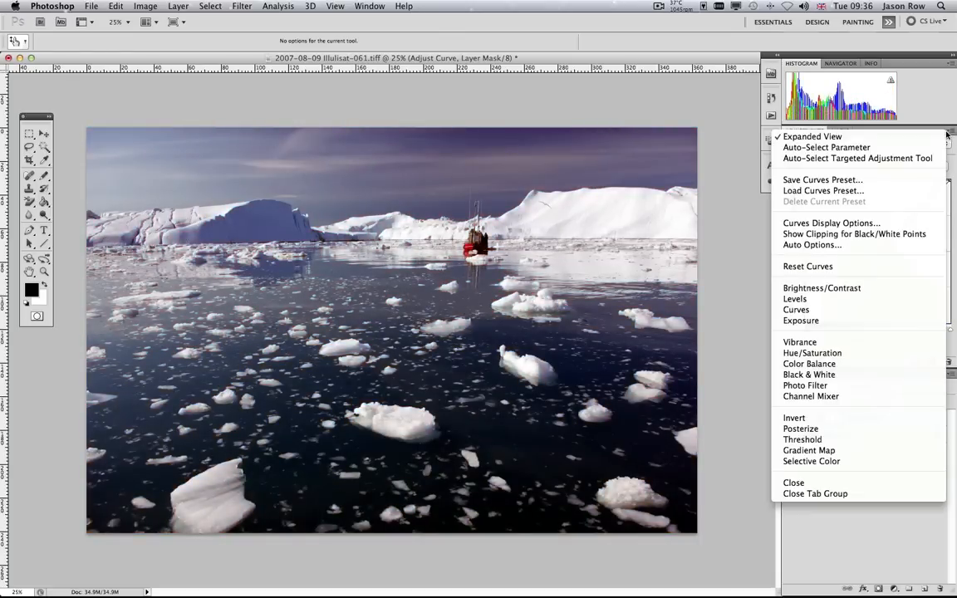
mouse_move(812, 136)
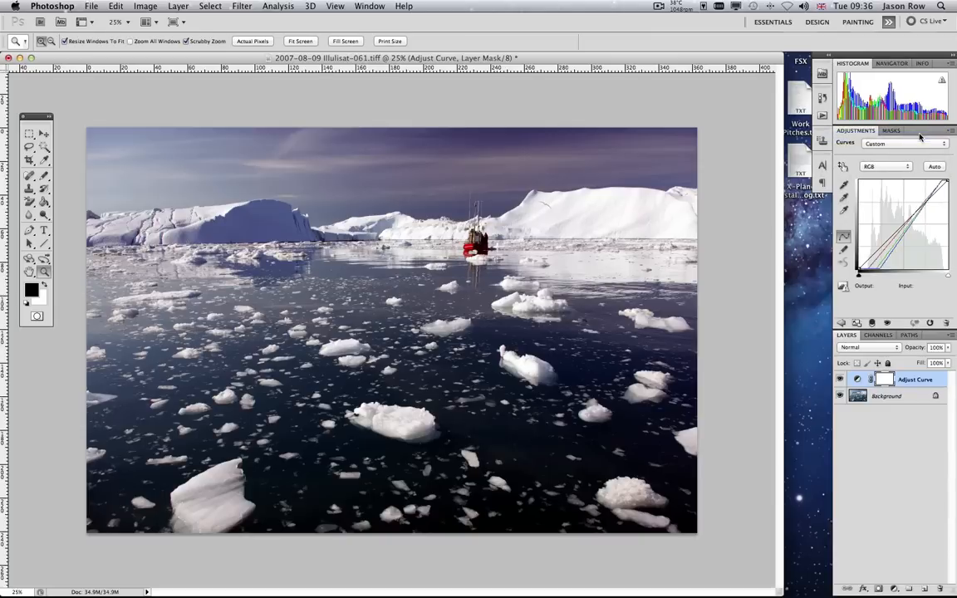
left_click(952, 130)
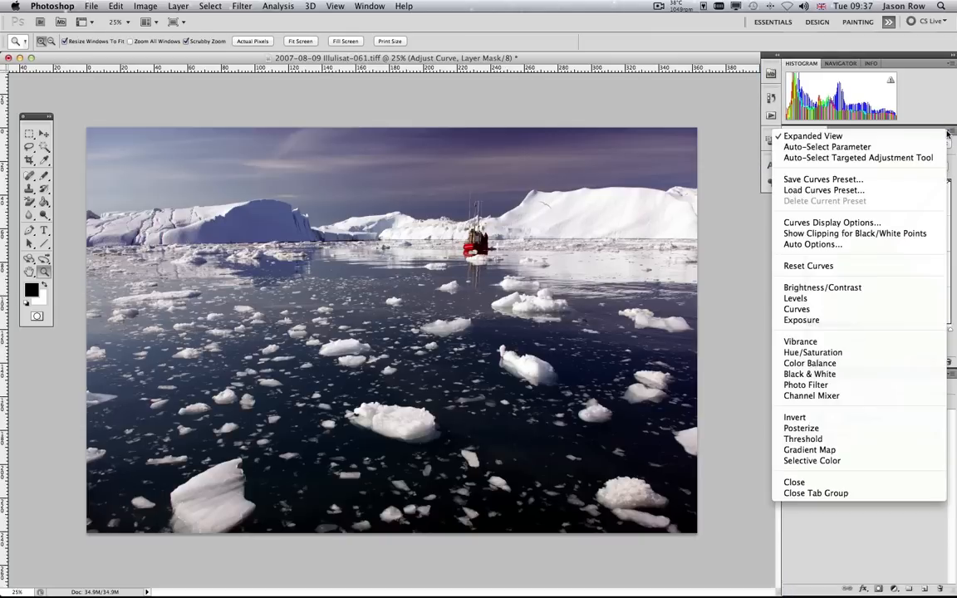
mouse_move(832, 223)
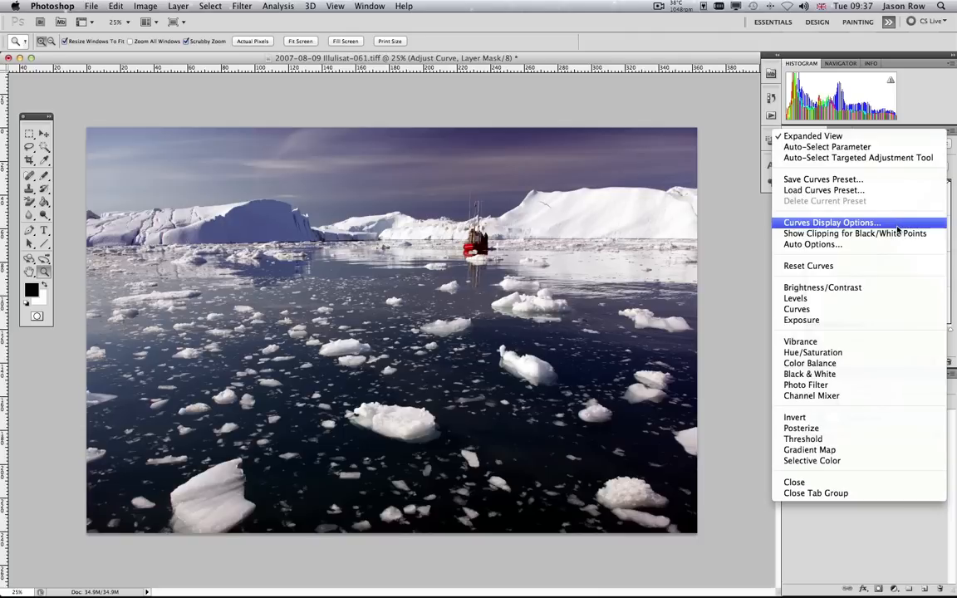
mouse_move(855, 234)
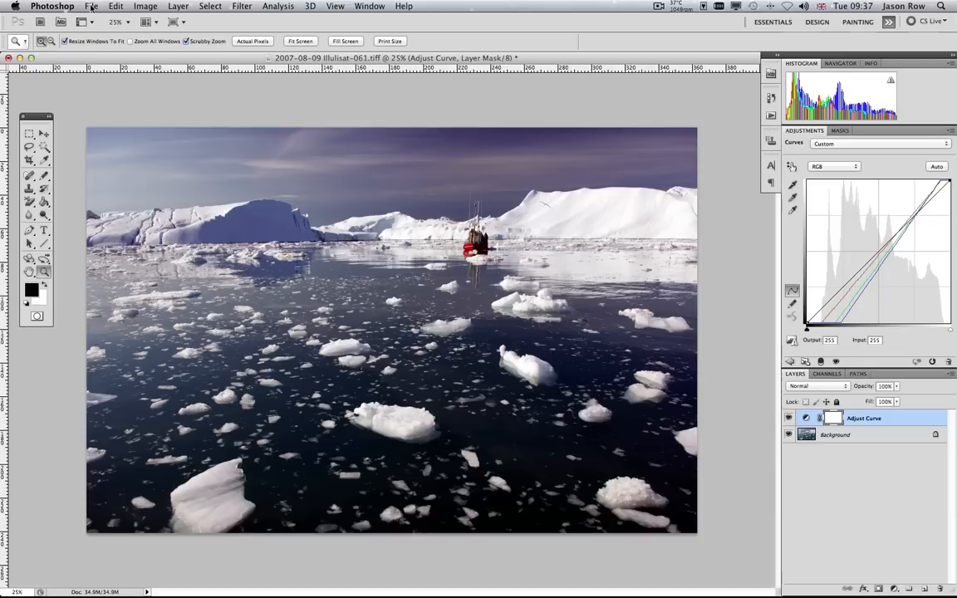
Save As a layered Photoshop PSD into the Pictures folder, keeping Adjust Curve
left_click(91, 5)
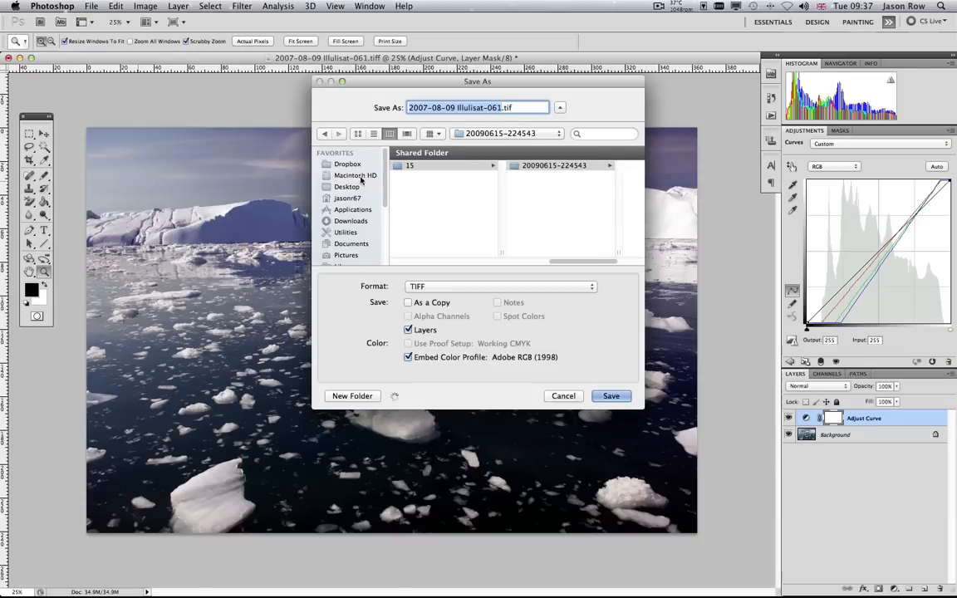
left_click(347, 182)
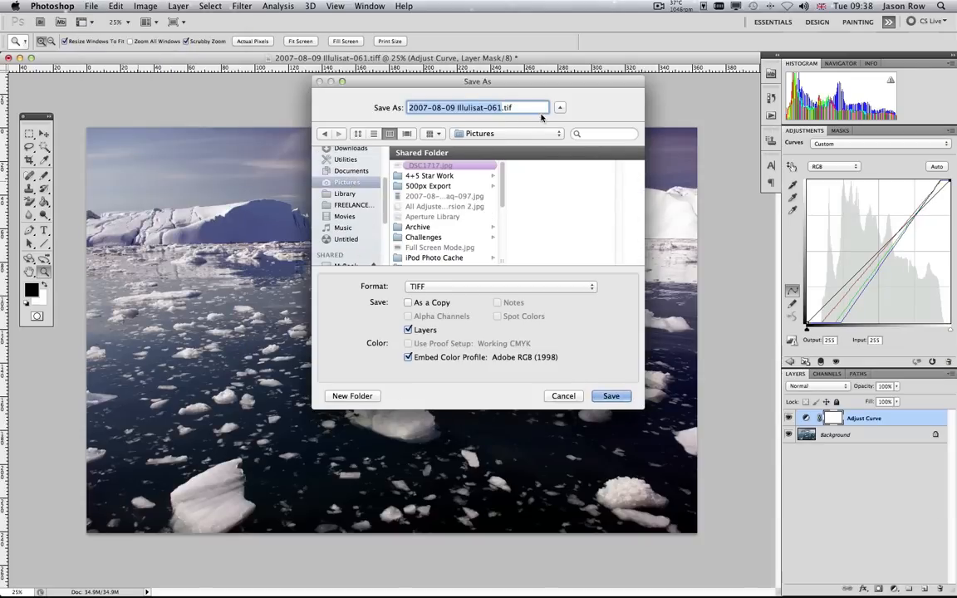
left_click(501, 286)
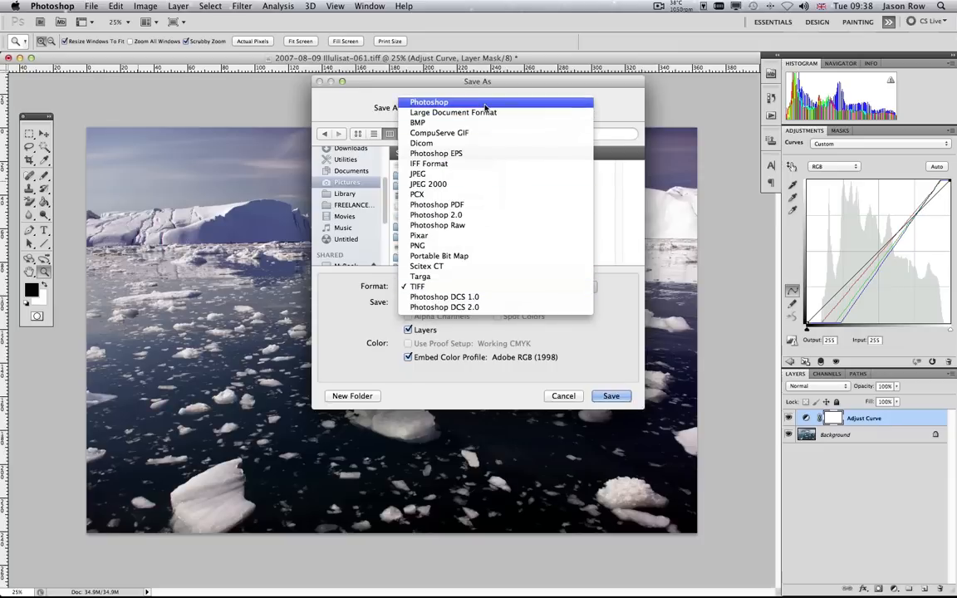
left_click(429, 101)
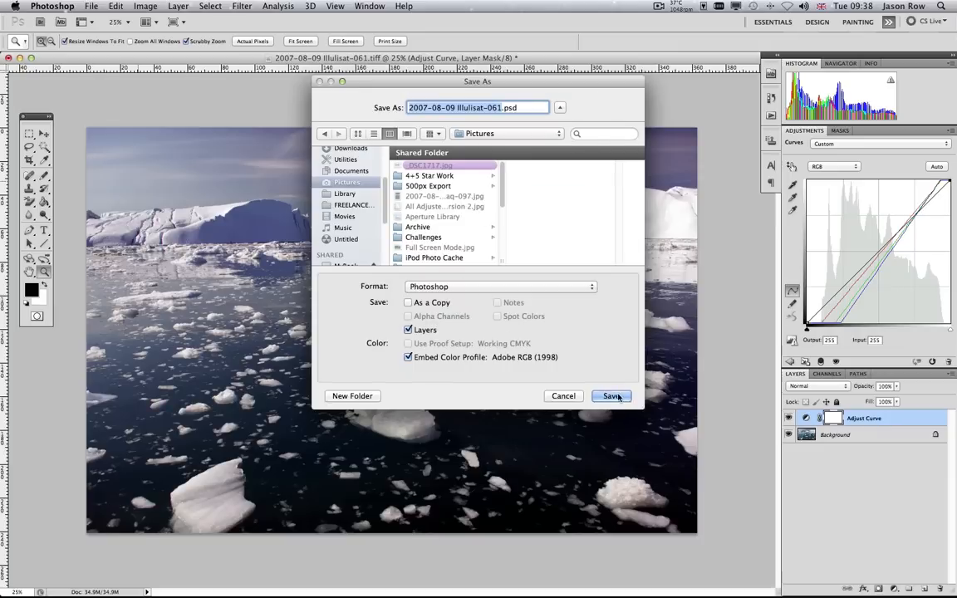
left_click(613, 395)
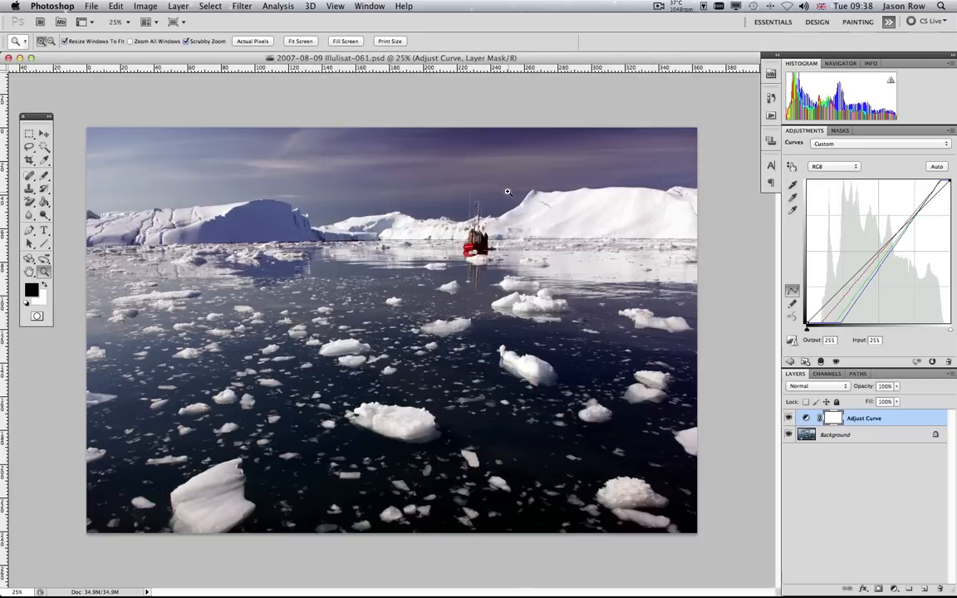
Flatten the image to a single Background layer and save it as JPEG
left_click(178, 6)
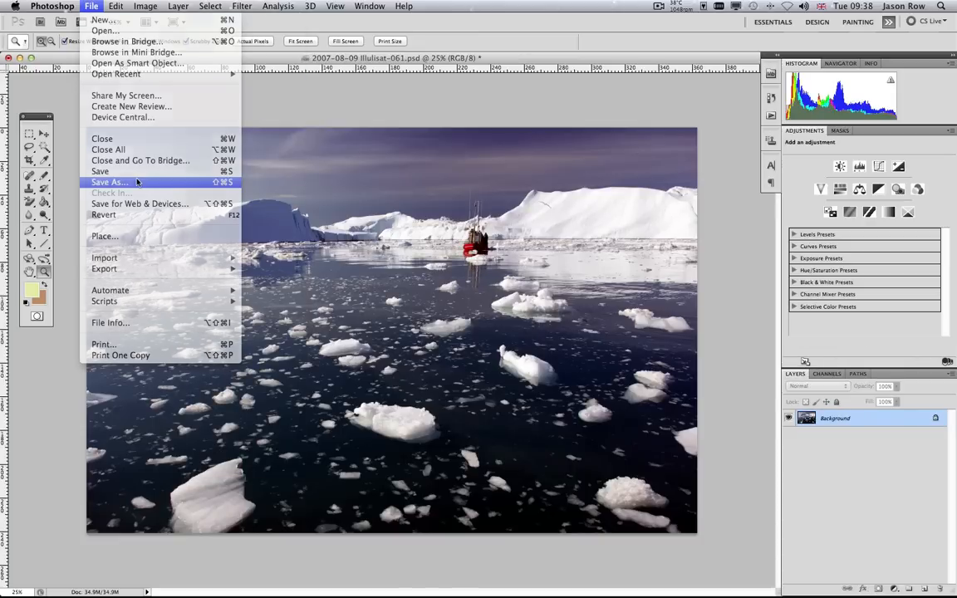
left_click(108, 182)
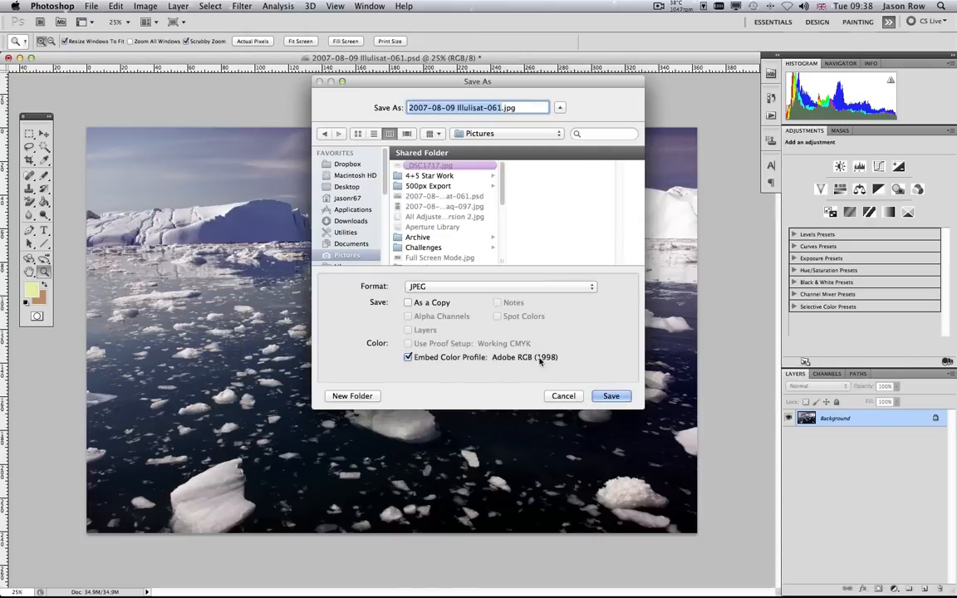
left_click(611, 395)
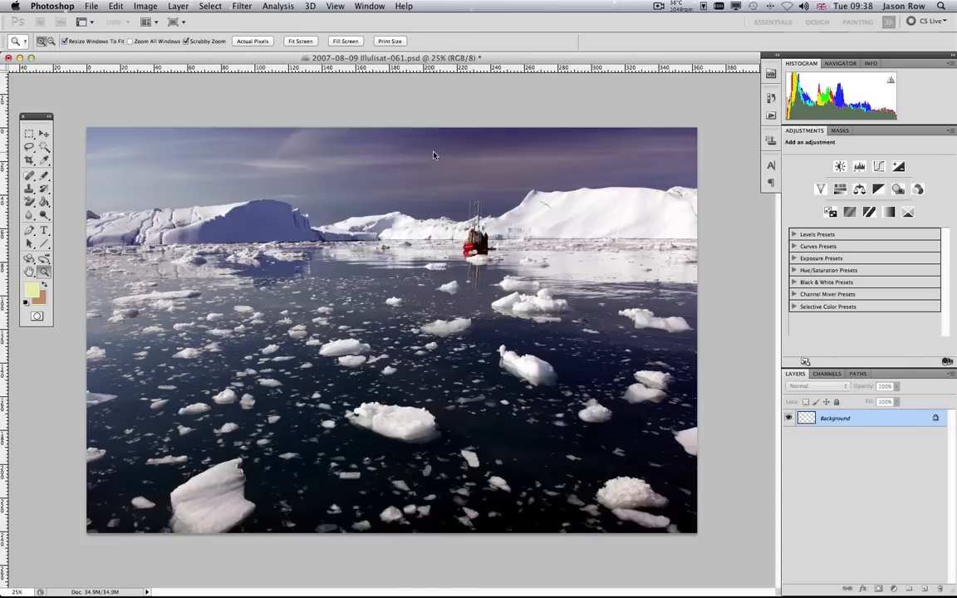